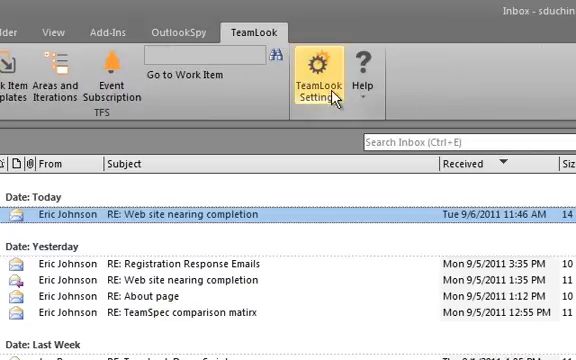
Open TeamLook Options from the TeamLook Settings ribbon button
{"action": "left_click", "coordinate": [318, 70]}
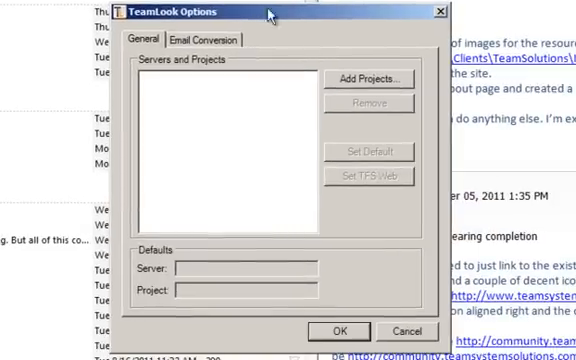
Connect to the Services project in itchy's LisaCollection via Add Projects
{"action": "left_click", "coordinate": [371, 79]}
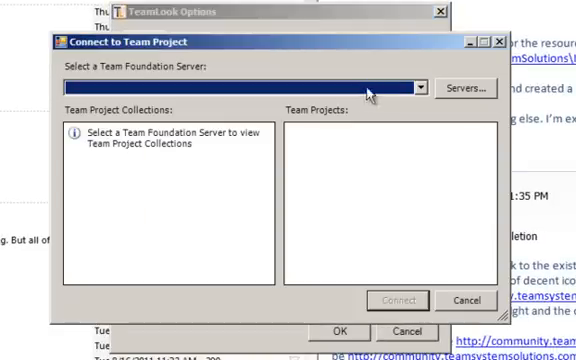
{"action": "left_click", "coordinate": [421, 86]}
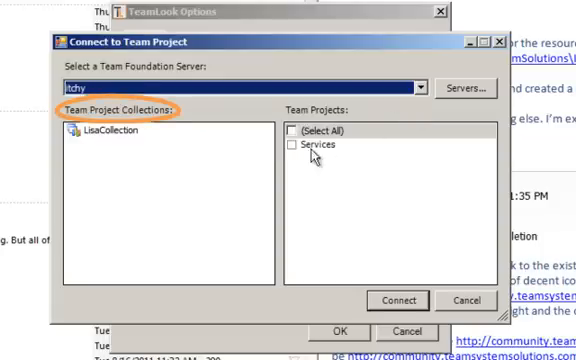
{"action": "left_click", "coordinate": [284, 147]}
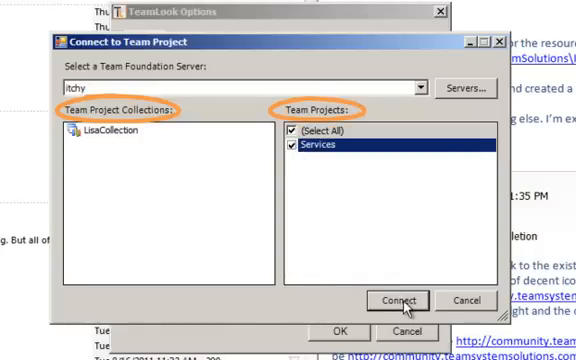
{"action": "left_click", "coordinate": [412, 298]}
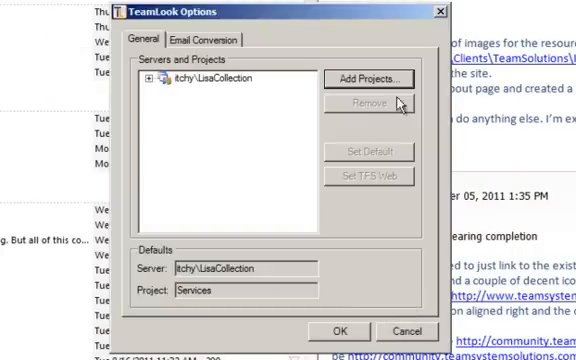
Add the tfspsdemo\DefaultCollection projects as a second collection
{"action": "left_click", "coordinate": [372, 78]}
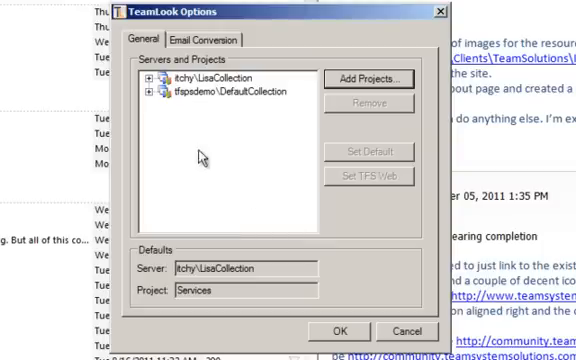
Make Tailspin Toys in tfspsdemo\DefaultCollection the default project
{"action": "left_click", "coordinate": [152, 91]}
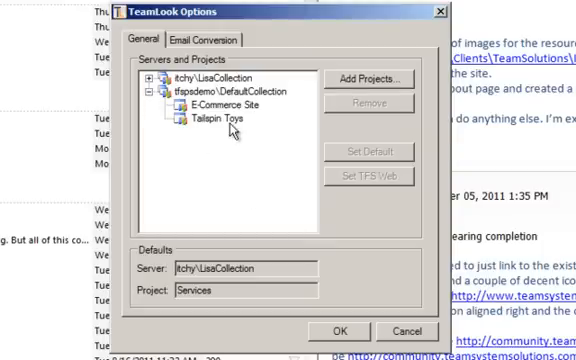
{"action": "left_click", "coordinate": [213, 121]}
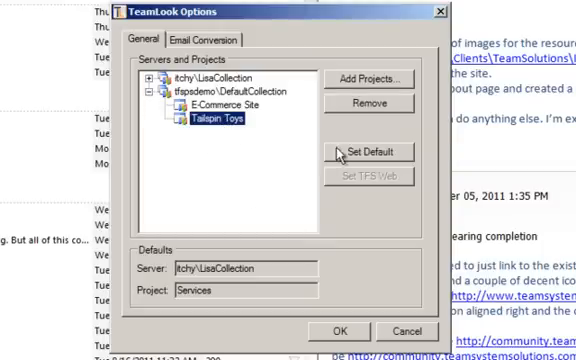
{"action": "left_click", "coordinate": [368, 151]}
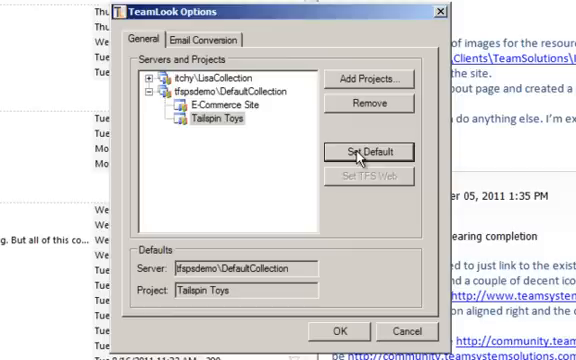
{"action": "mouse_move", "coordinate": [371, 263]}
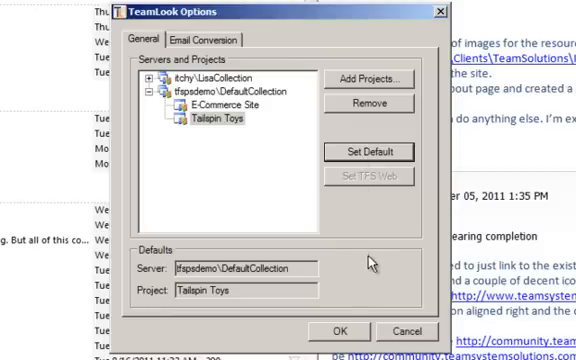